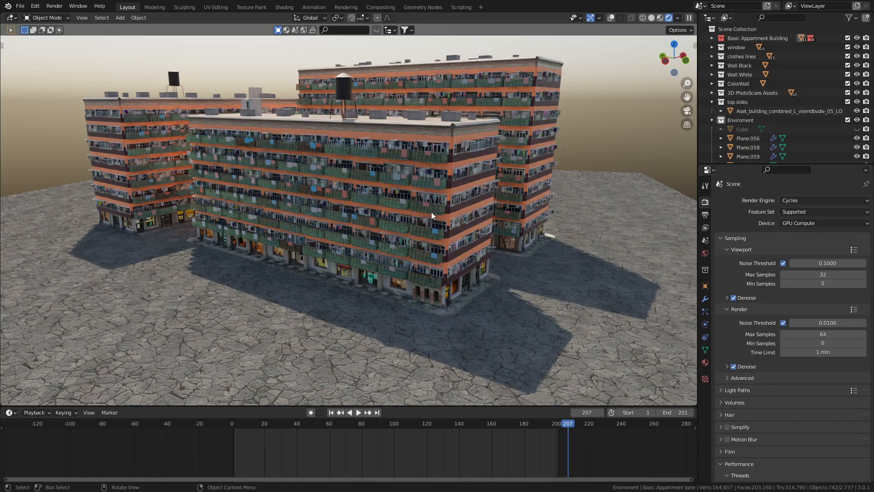
- Show the apartment base object's GeometryNodes modifier inputs (floors, spacing, length, seed)
left_click(705, 300)
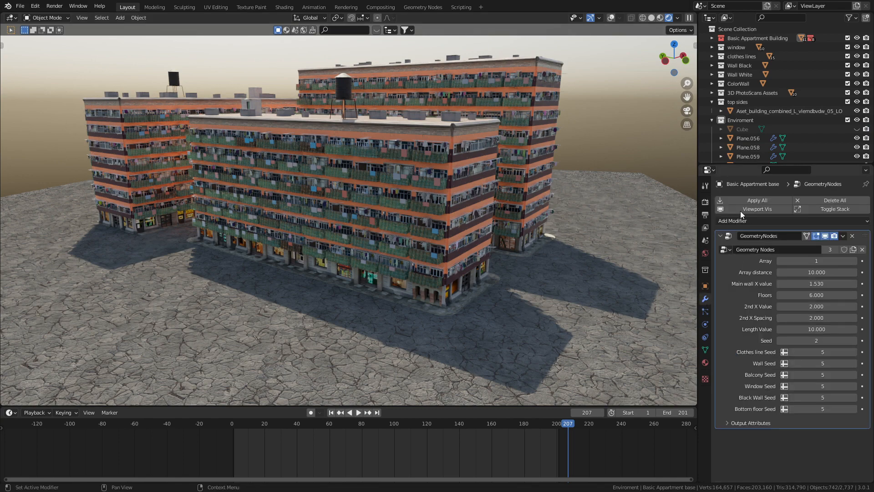
mouse_move(767, 329)
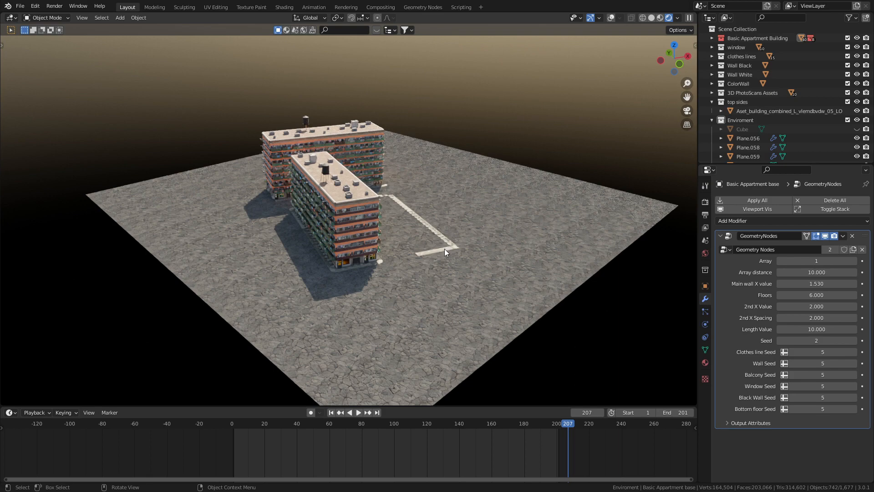
- Raise Floors to about 17.9 and widen the main wall X value to 9.45
left_click(335, 223)
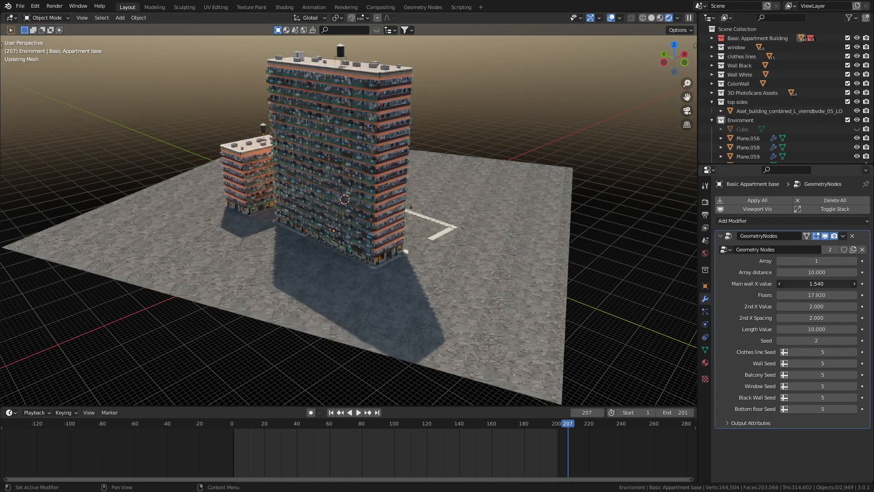
left_click_drag(817, 283, 848, 284)
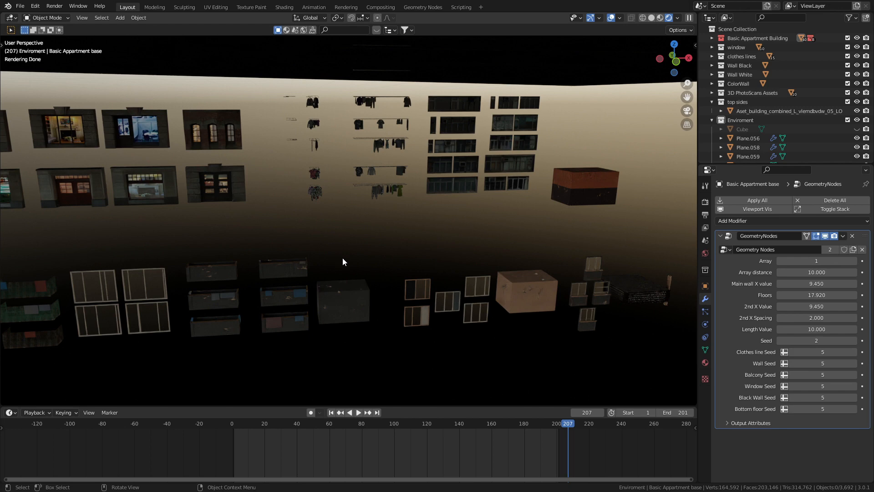
mouse_move(380, 286)
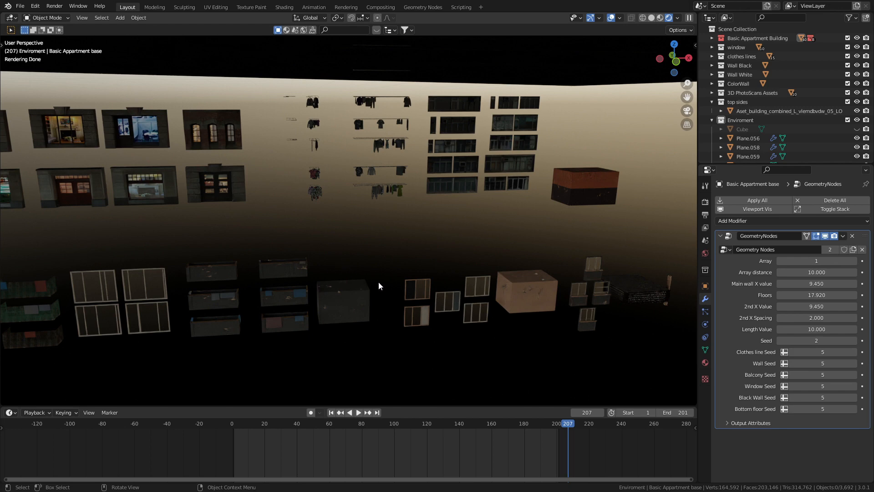
mouse_move(588, 188)
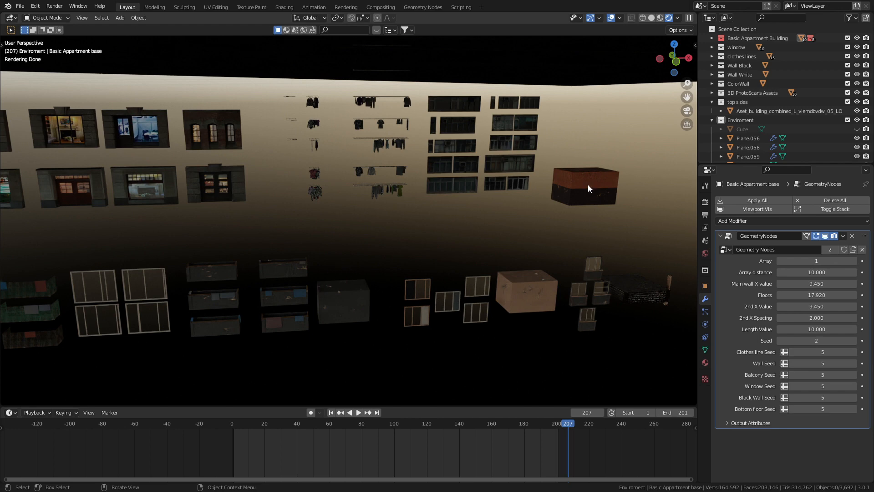
- Select the dark wall block to inspect its Material.019 Principled BSDF settings
left_click(584, 186)
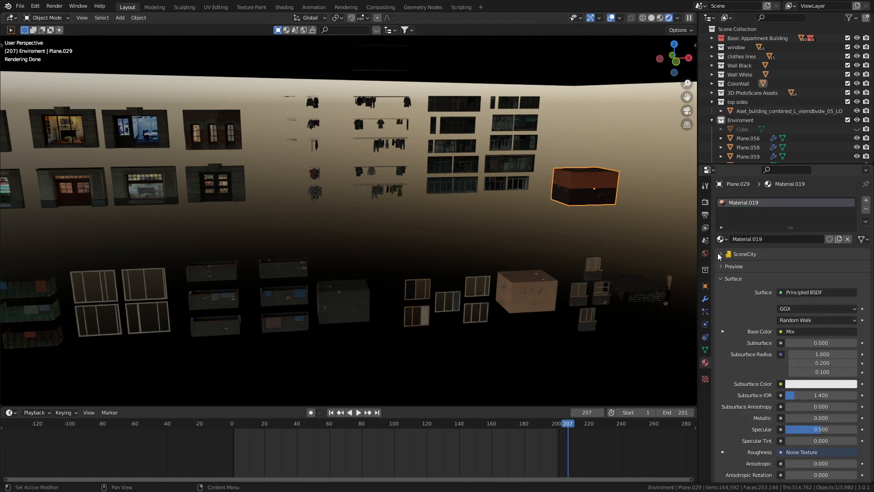
- Switch to the Shading workspace showing the clothesline's Material.020 node tree
left_click(284, 7)
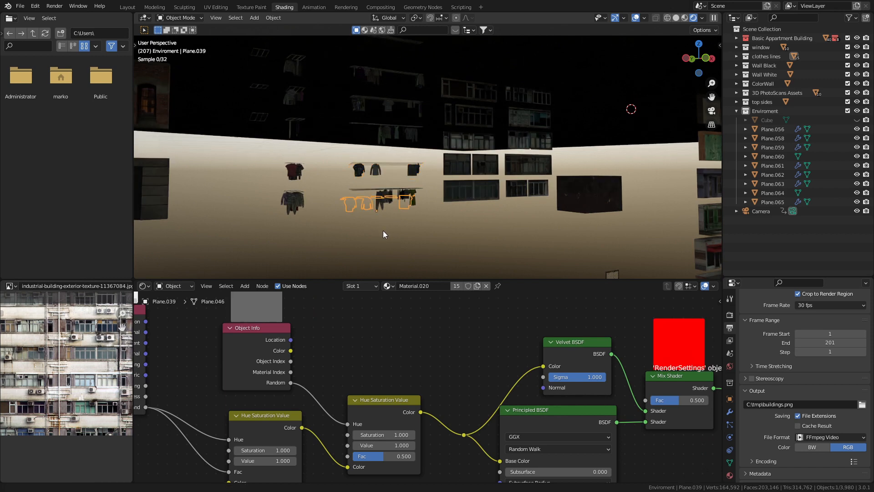
- Back in Layout, duplicate the clothesline with hanging clothes and move the copy about 1.5 m down
left_click(127, 6)
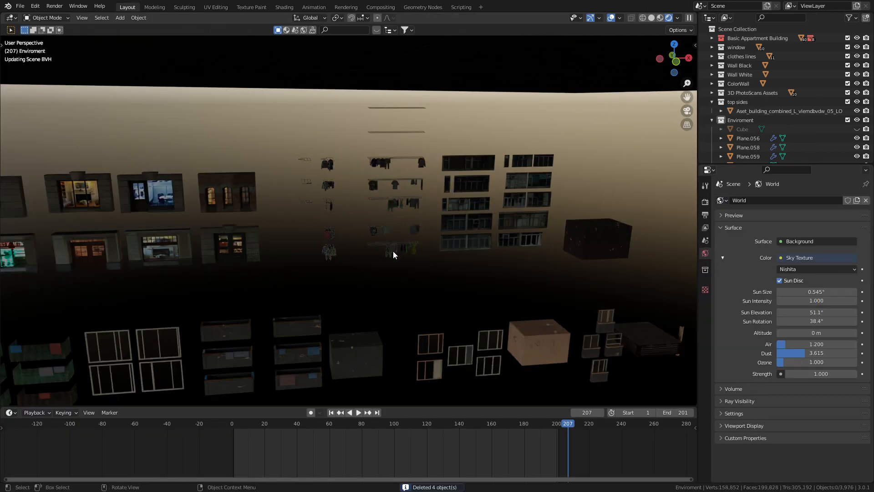
left_click(396, 162)
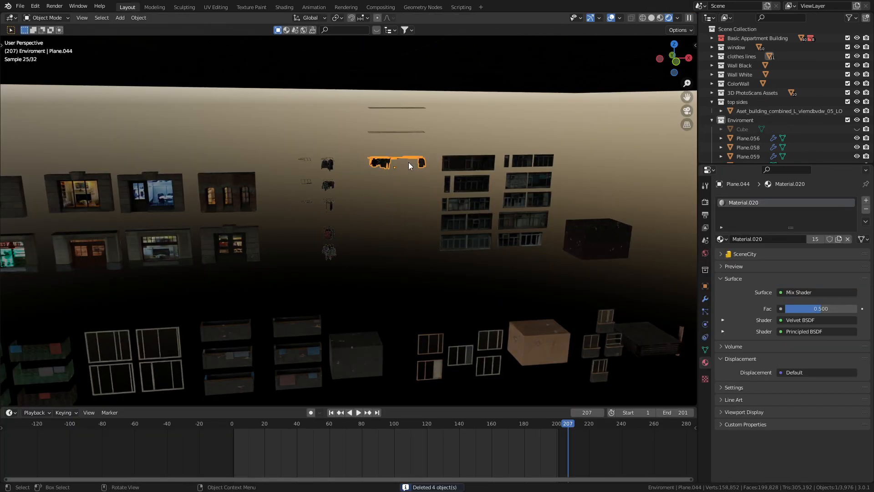
left_click_drag(409, 165, 407, 202)
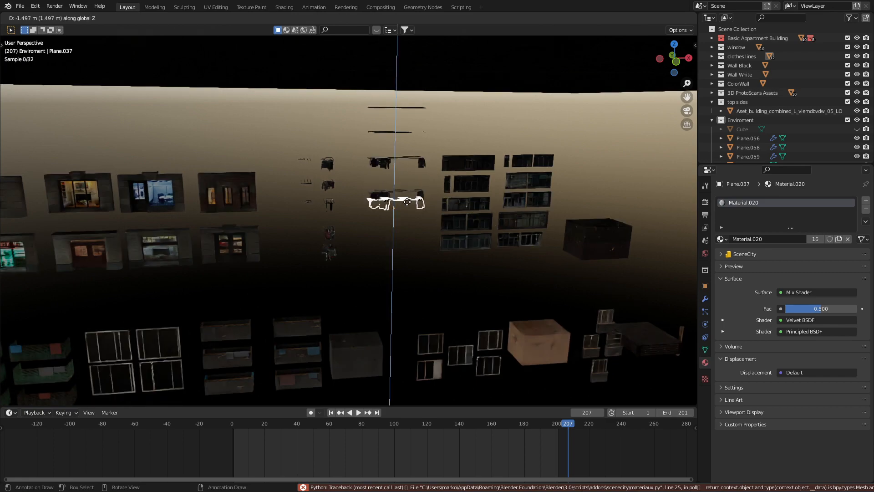
key("x")
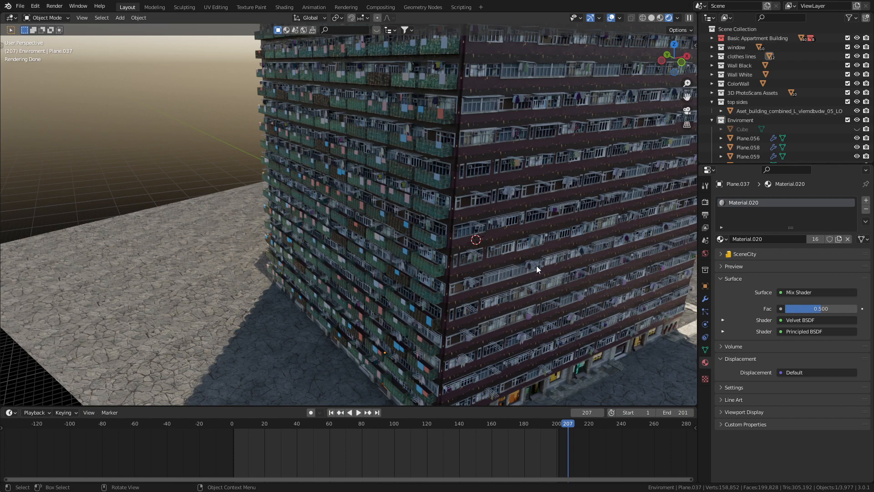
mouse_move(552, 172)
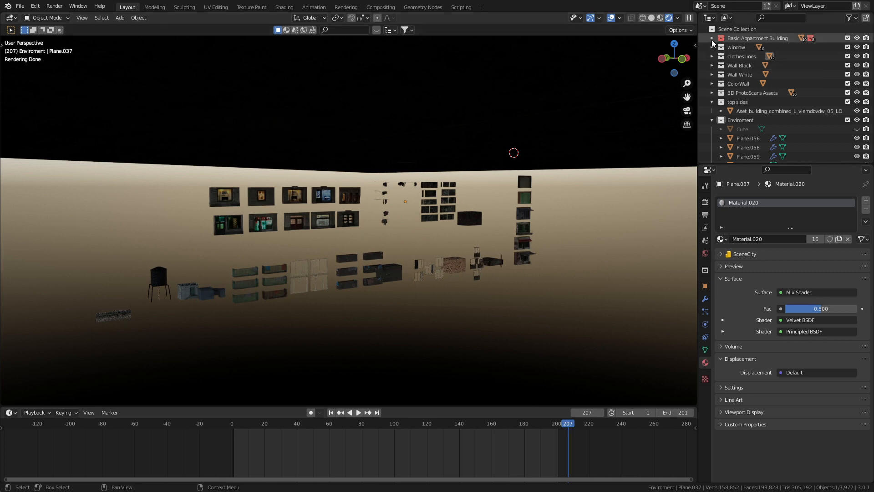
- Expand the Basic Appartment Building collection and select its windows 2, large window and shops collections
left_click(712, 38)
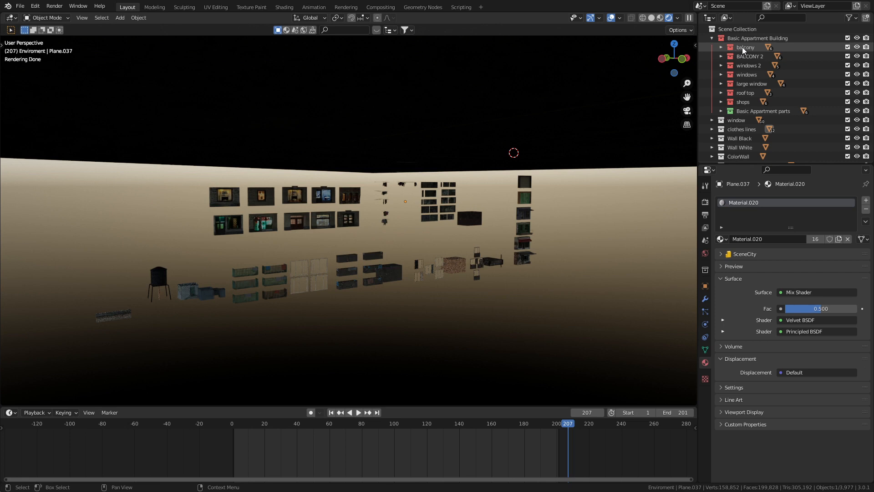
left_click(750, 66)
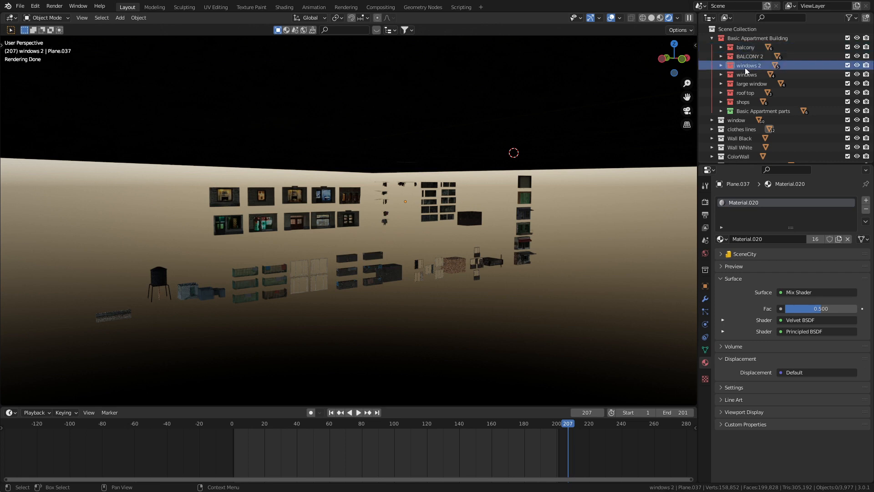
left_click(752, 84)
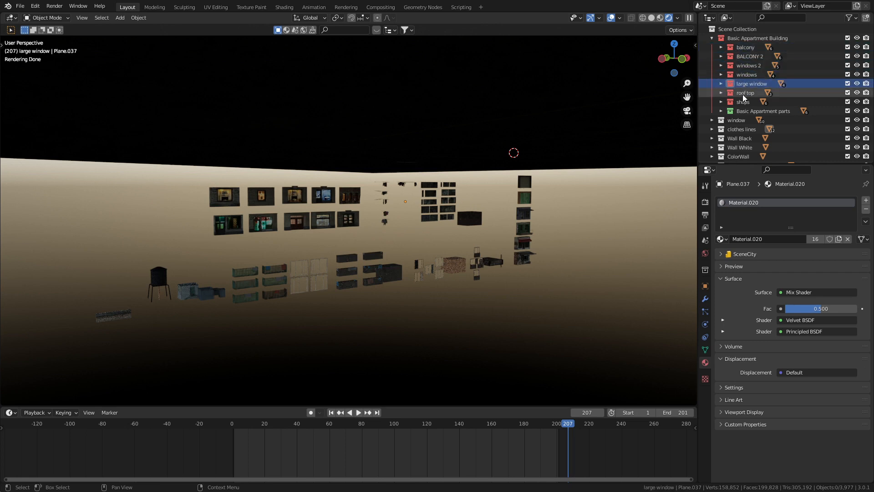
left_click(743, 101)
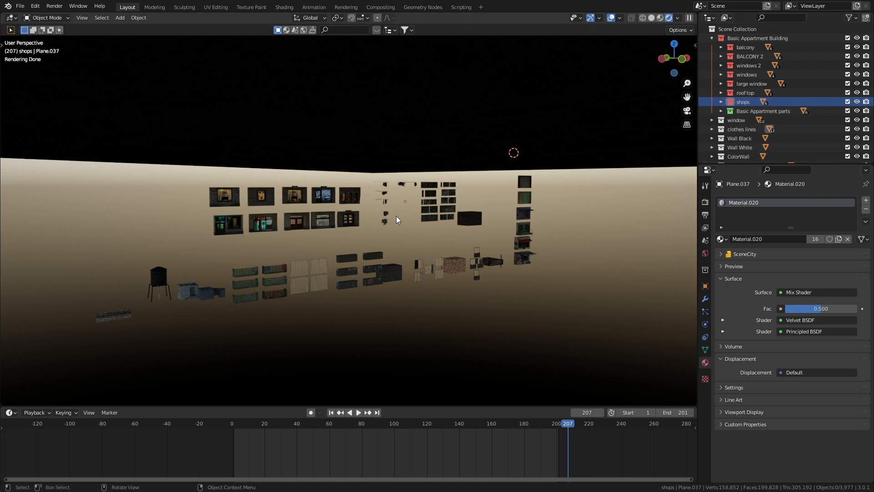